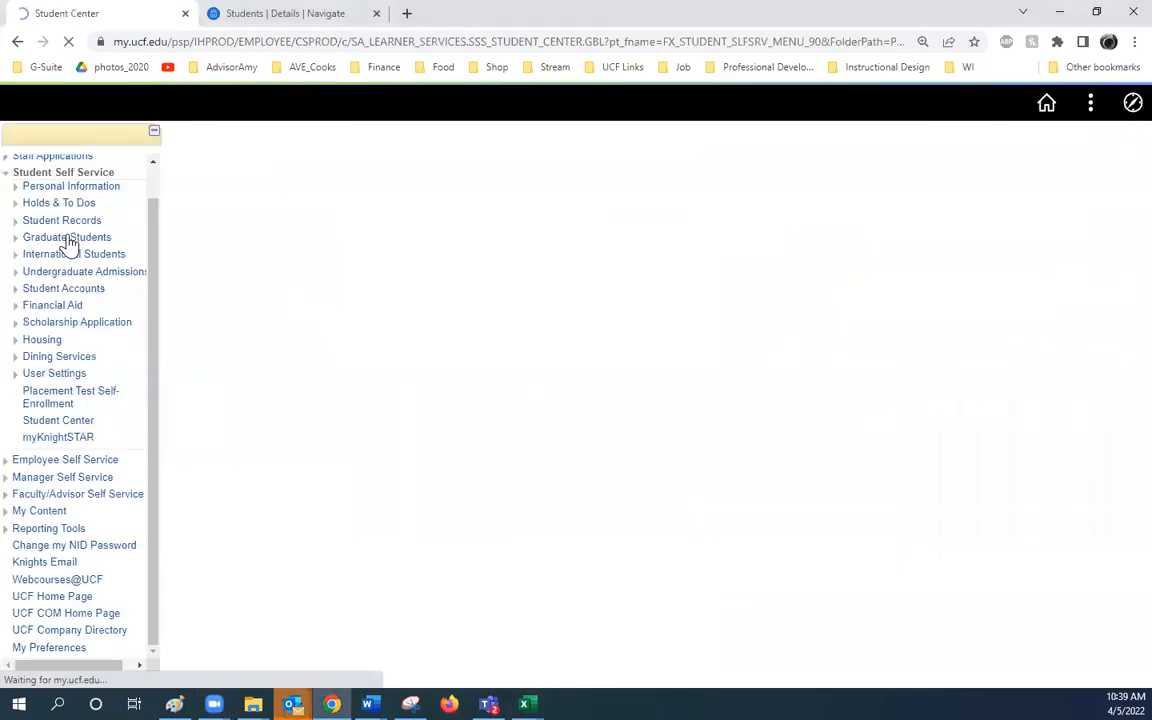
Load the Student Center overview page from the Student Self Service navigation.
left_click(58, 420)
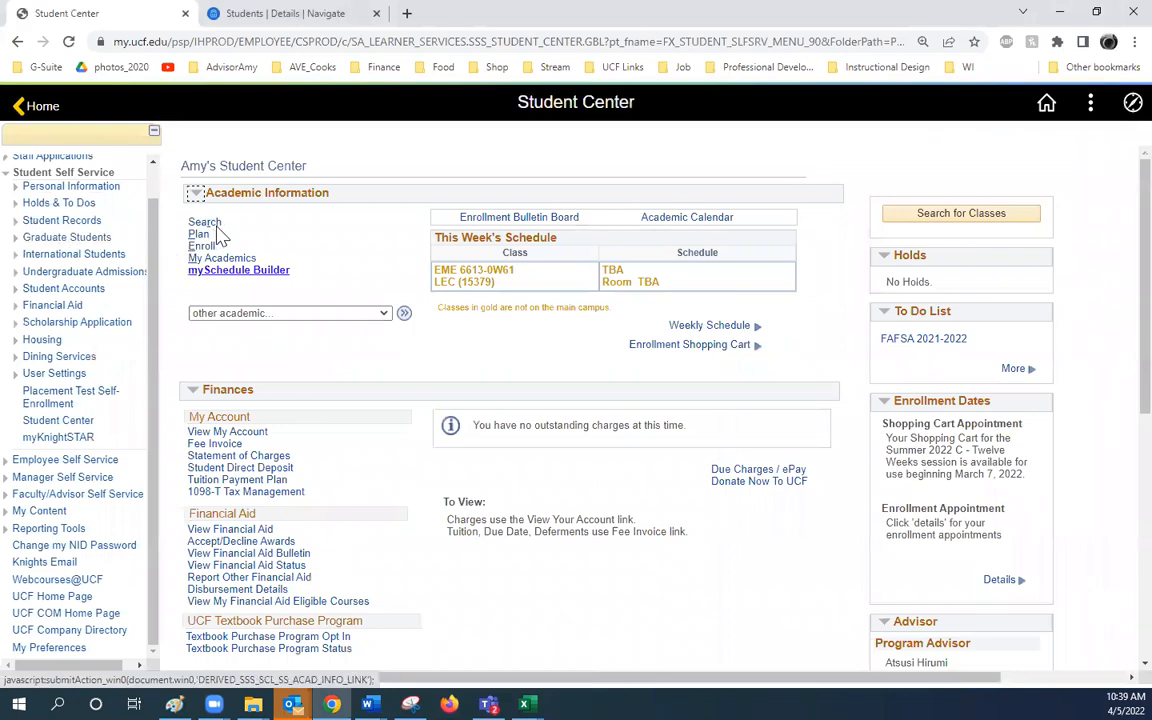
left_click(960, 212)
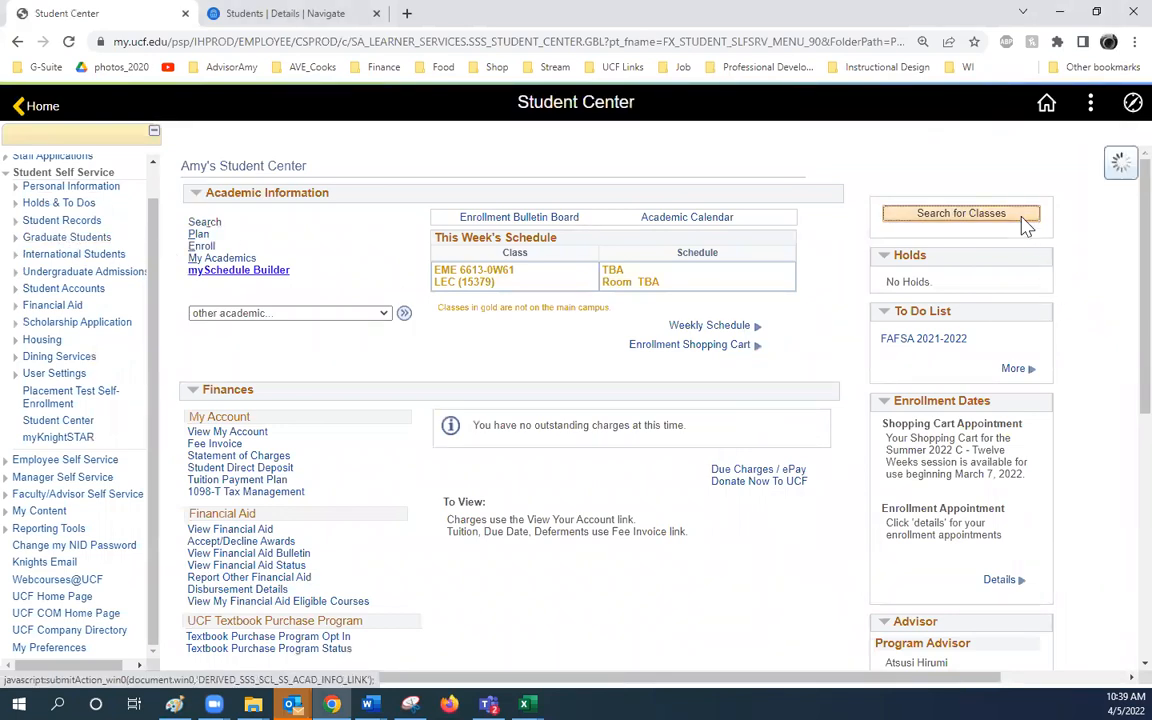
Search Fall 2022 classes for subject PCB, course 3044L, including closed sections.
left_click(960, 212)
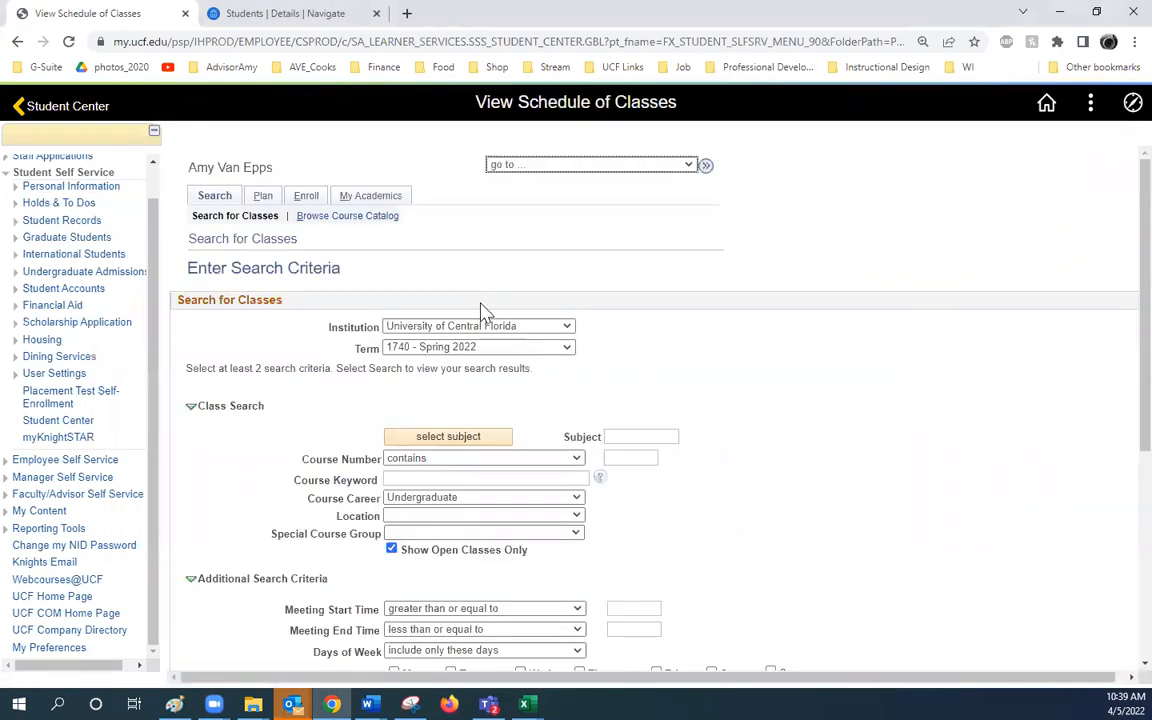
mouse_move(504, 350)
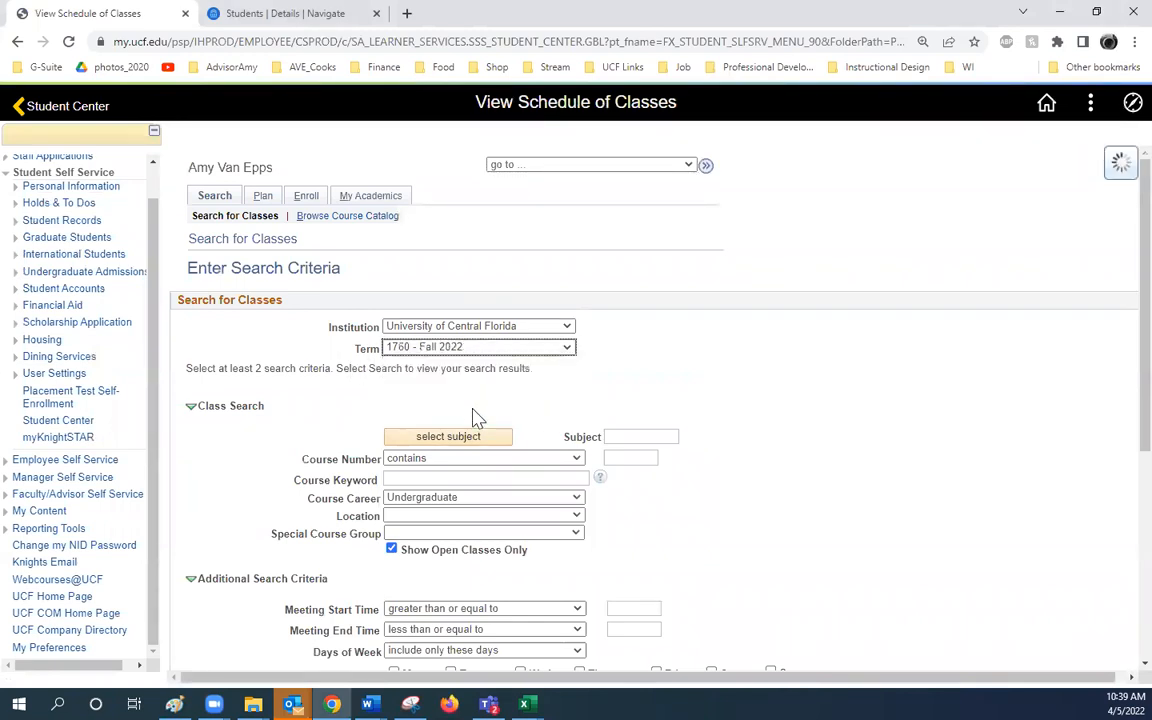
type("p")
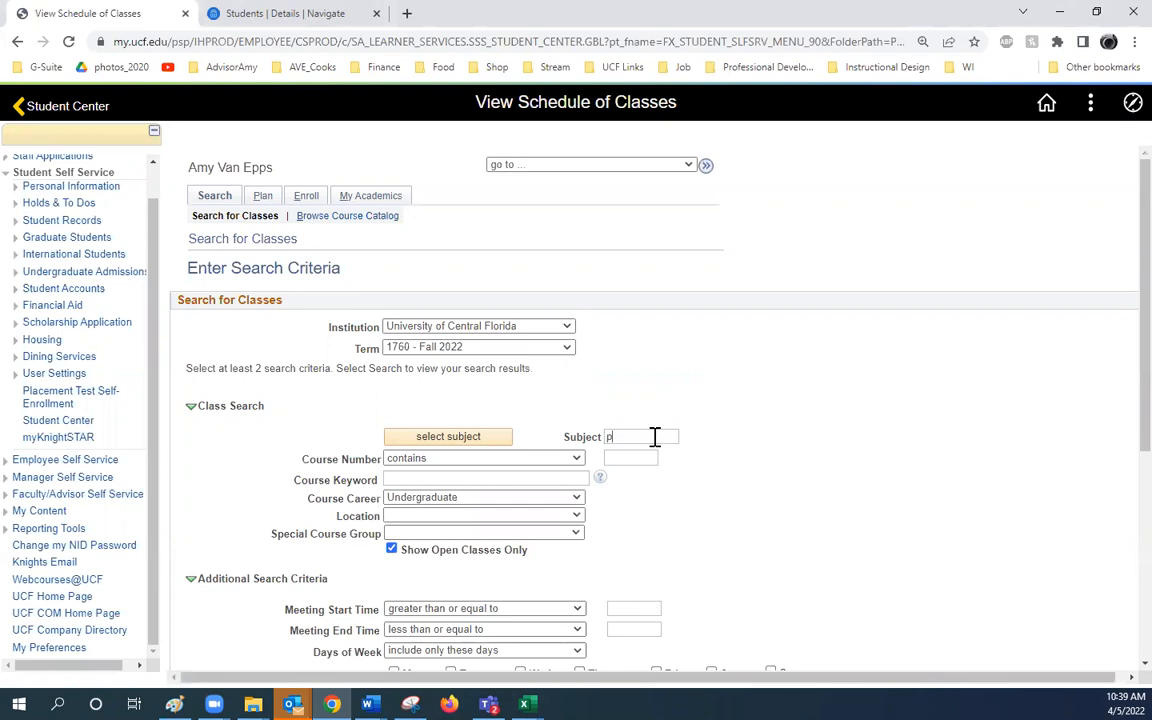
type("PCB")
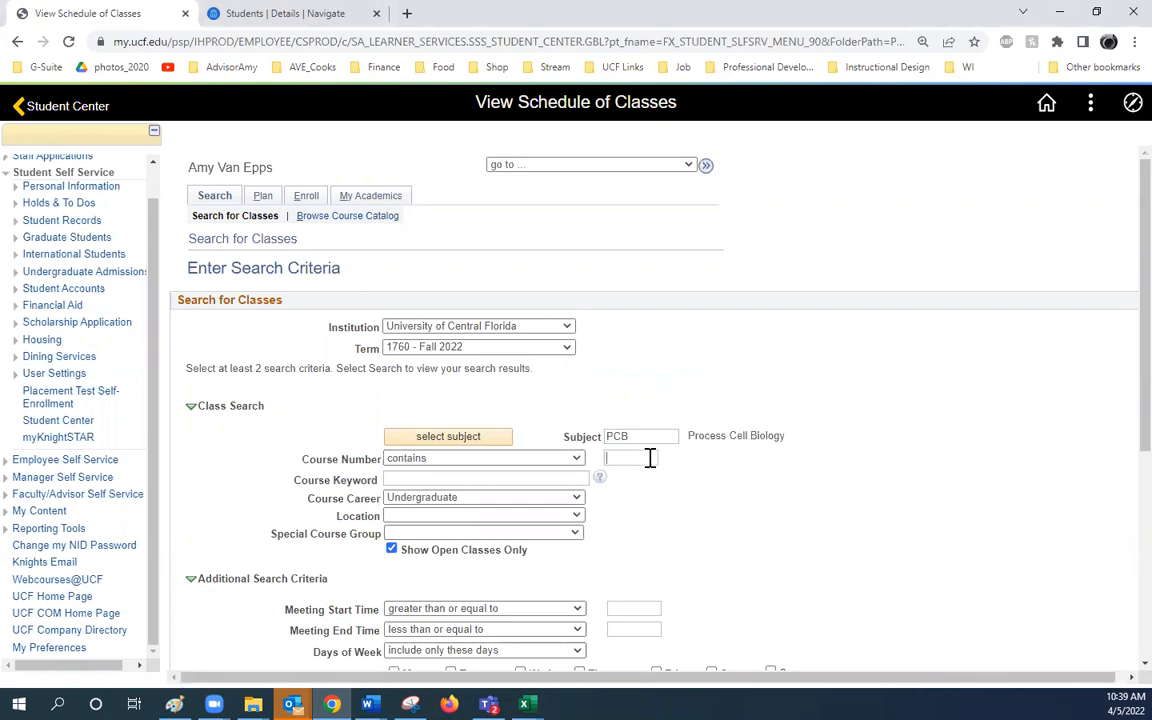
type("3044L")
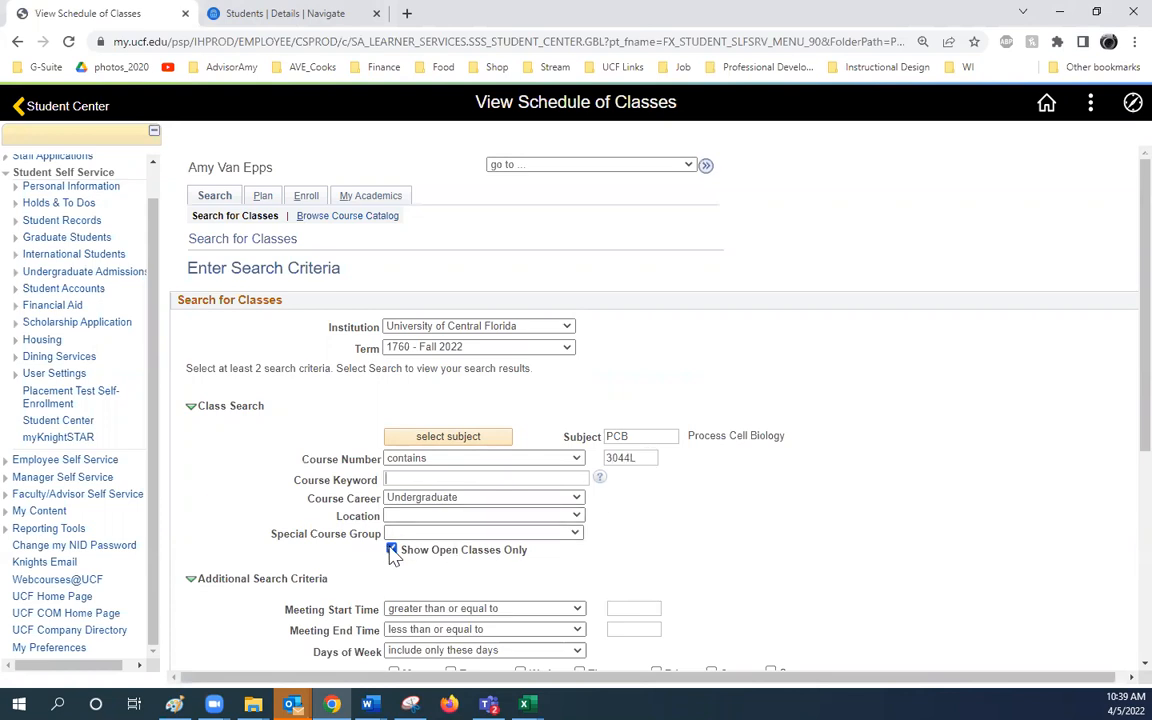
scroll("down", 3)
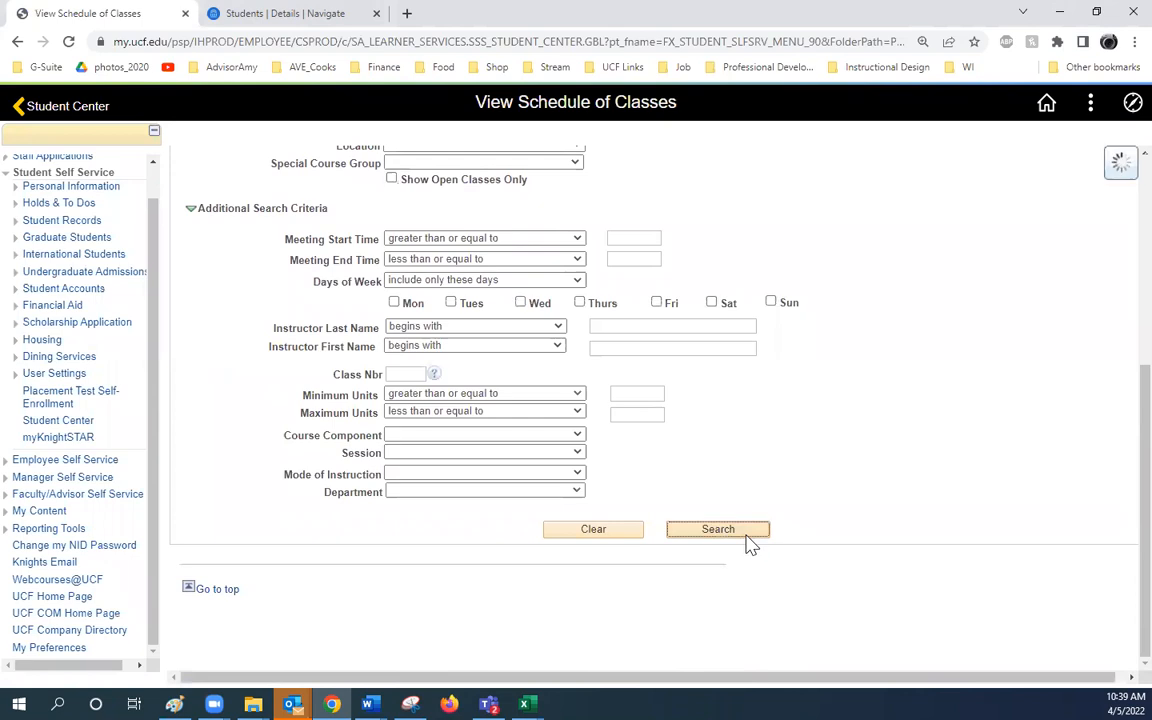
Run the PCB 3044L search and view section 0015's class availability showing it wait-listed.
left_click(716, 528)
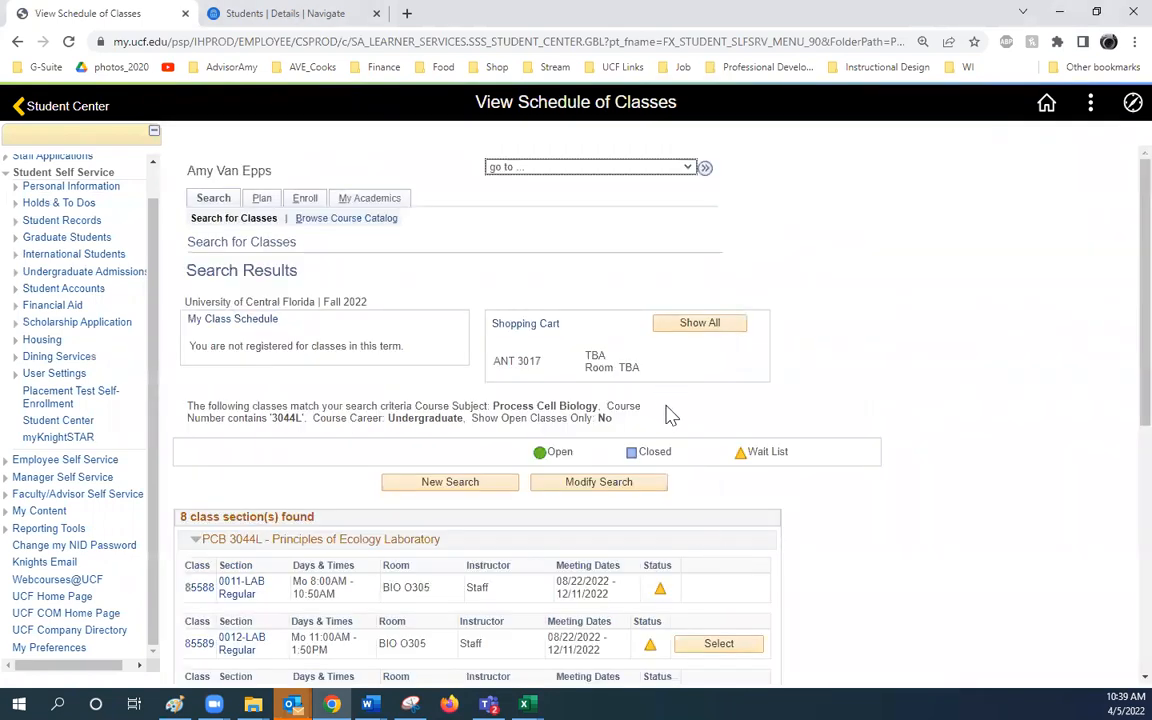
scroll("down", 3)
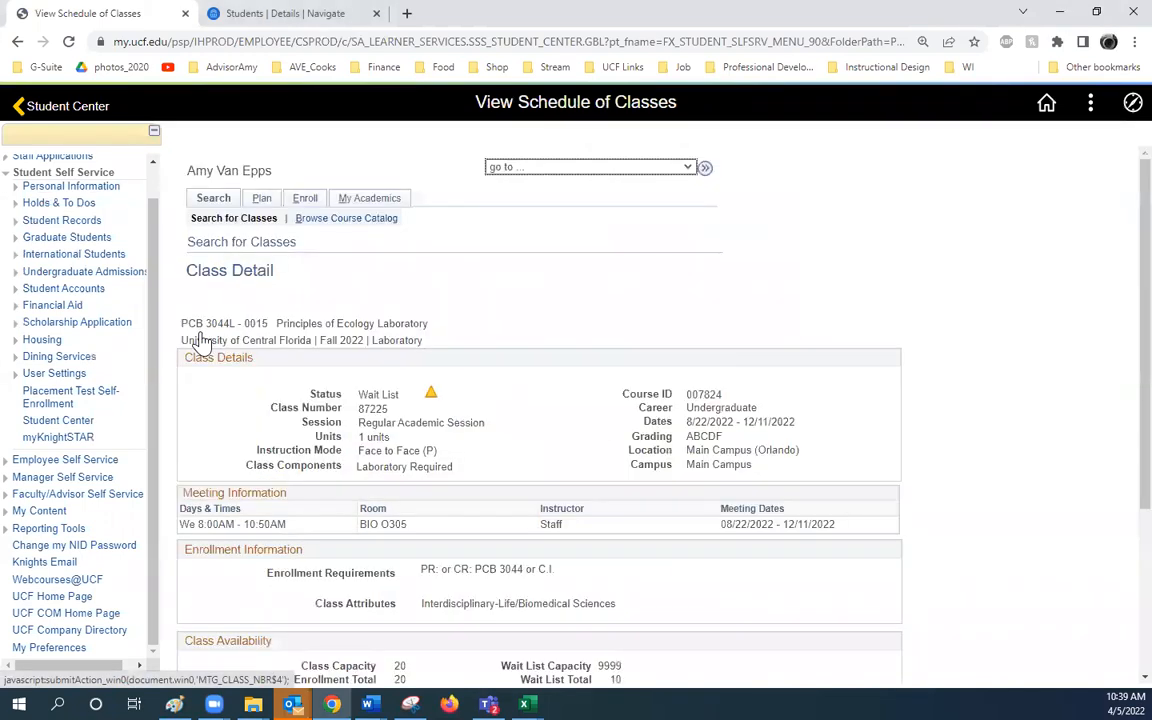
scroll("down", 3)
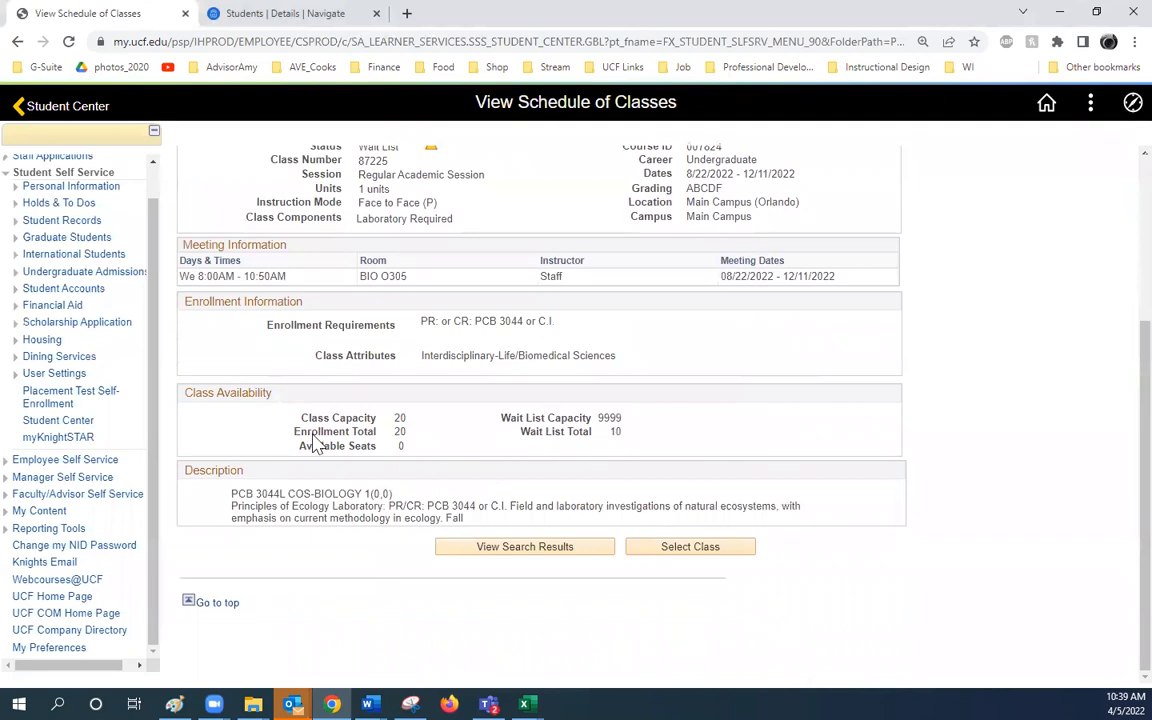
mouse_move(624, 448)
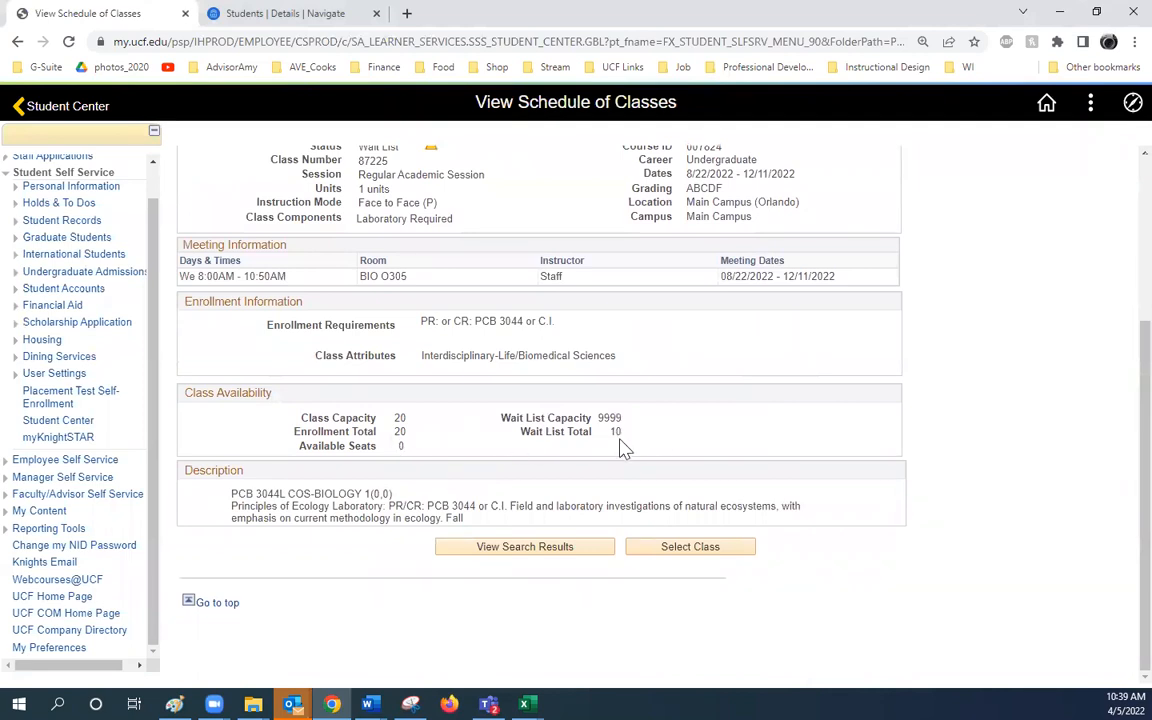
mouse_move(636, 452)
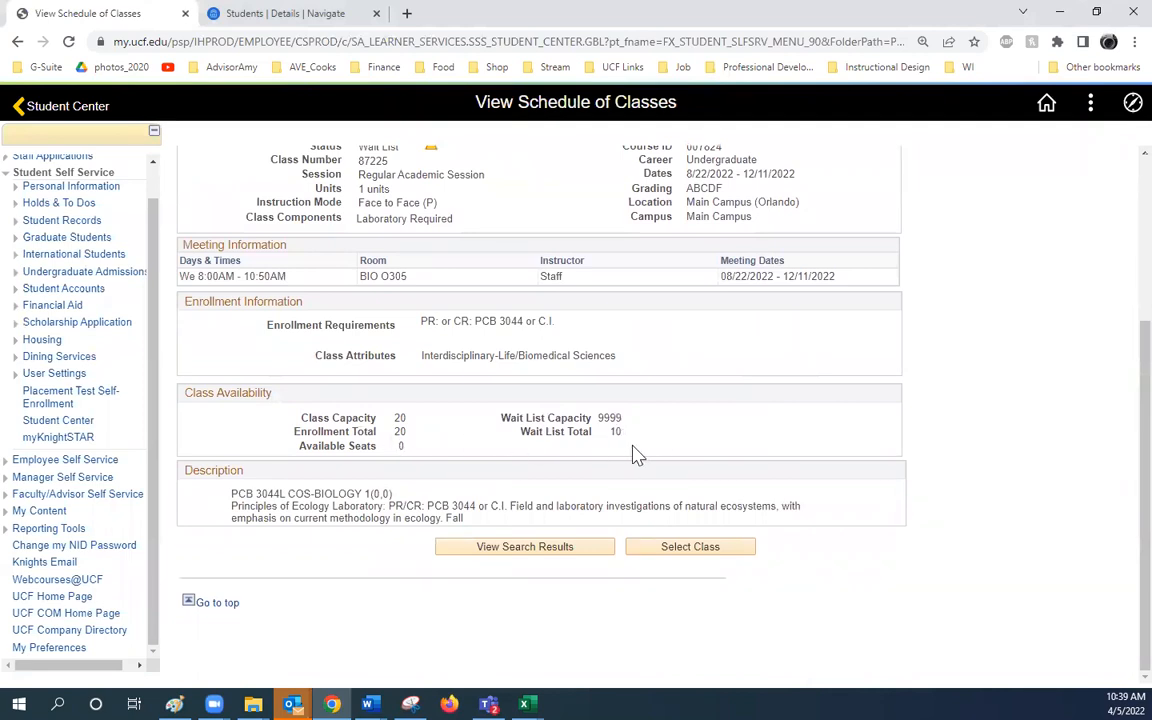
left_click(690, 546)
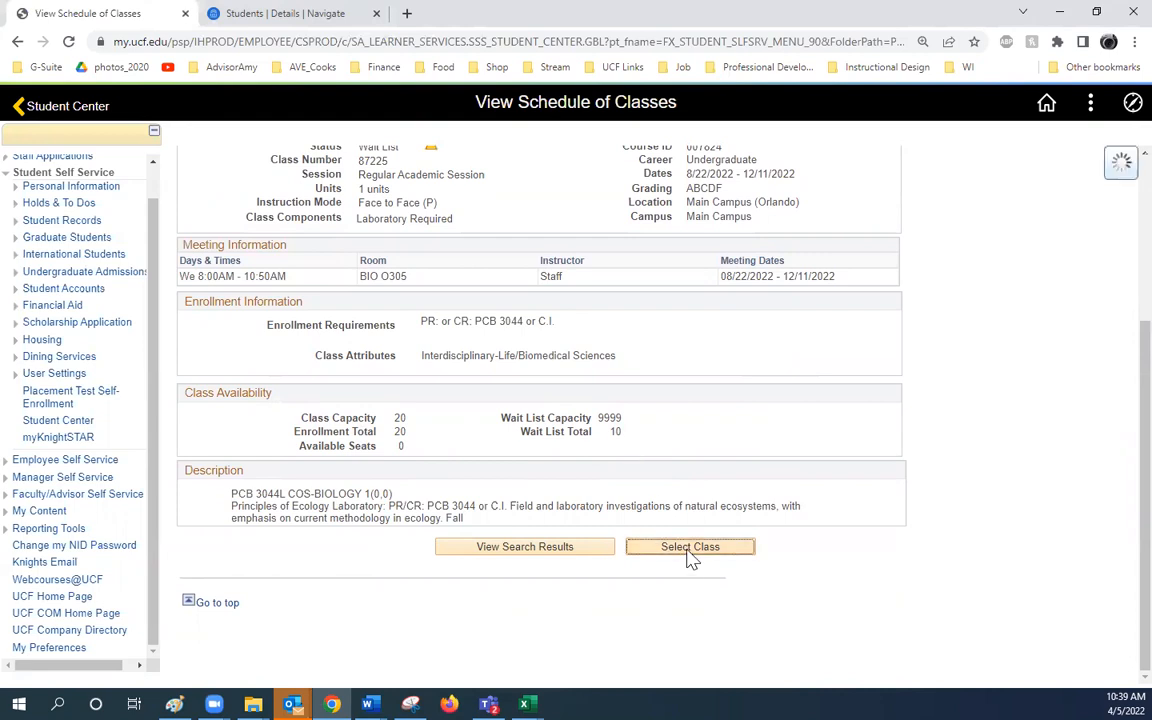
Add section 0015 to the Fall 2022 cart with 'Wait list if class is full' enabled.
left_click(690, 546)
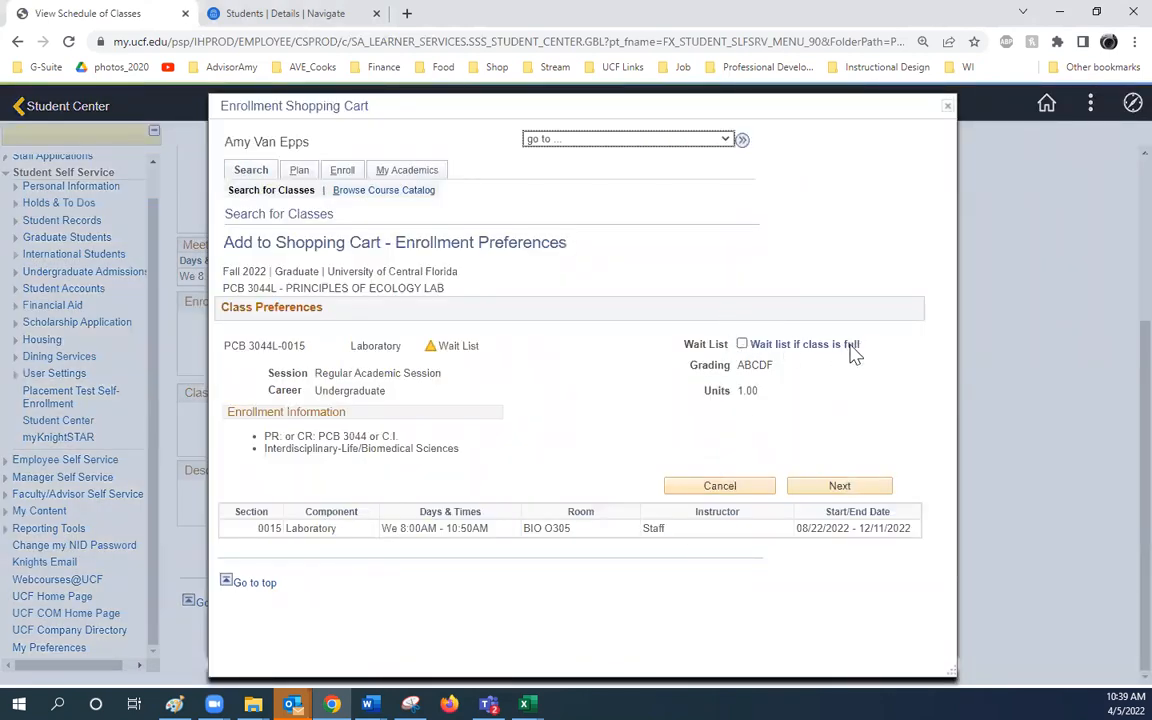
left_click(742, 344)
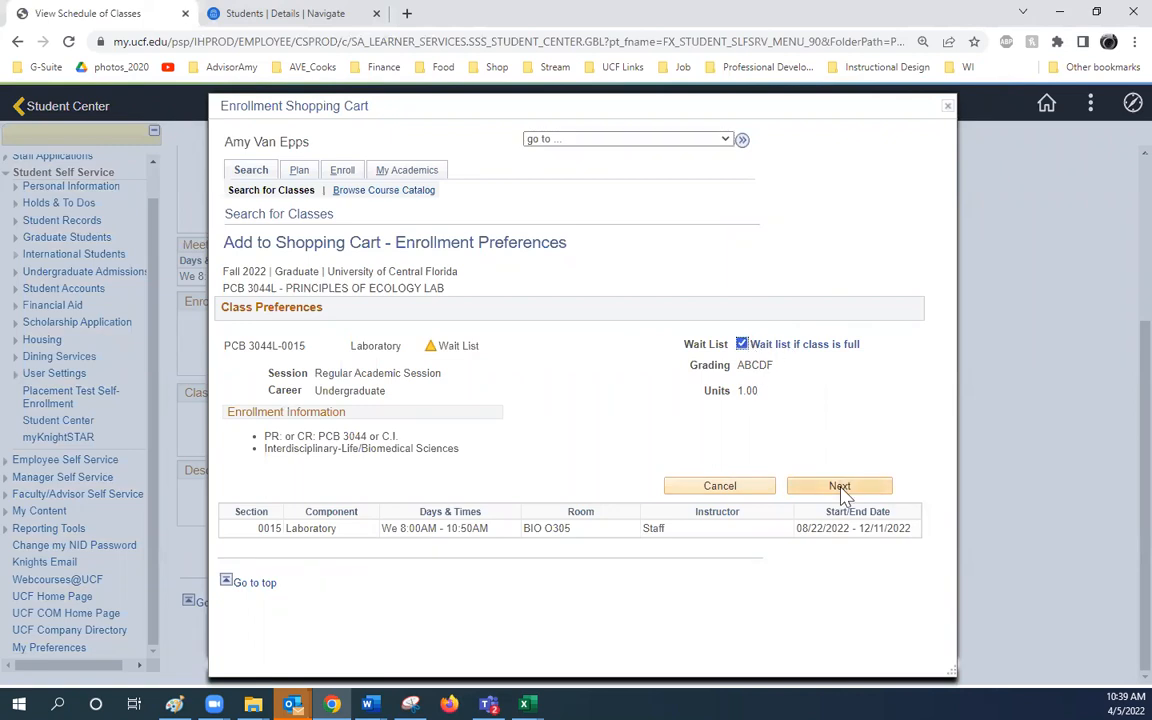
left_click(840, 486)
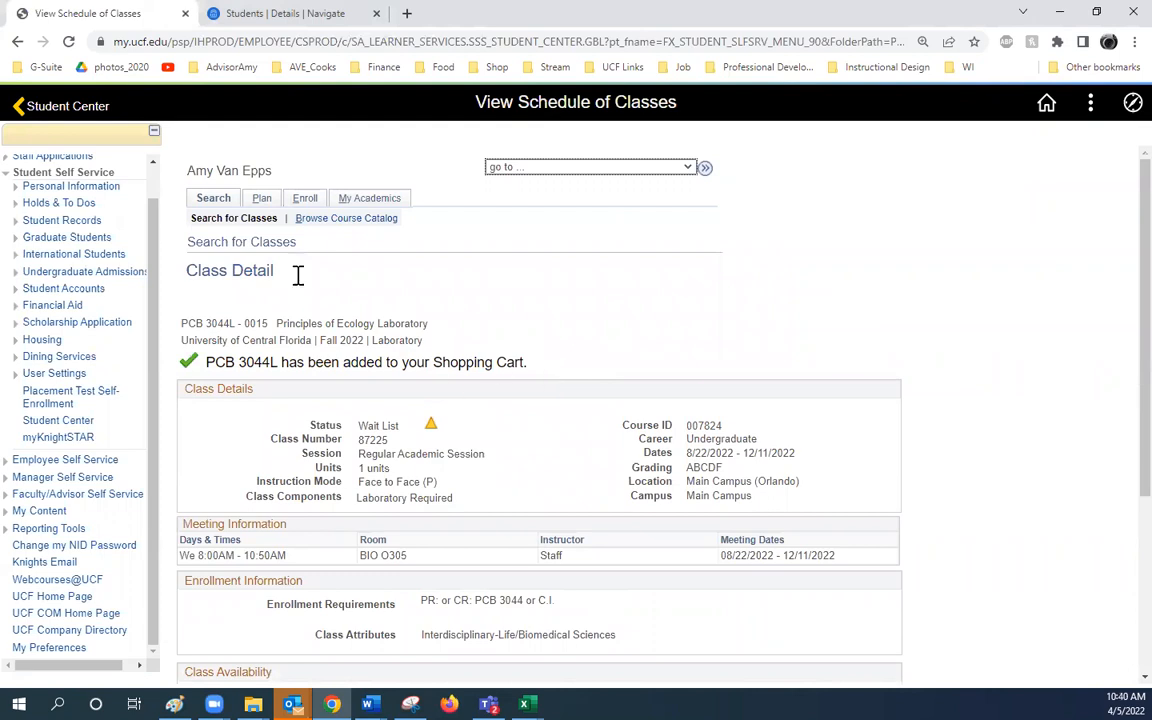
Show the Fall 2022 shopping cart and check the PCB 3044L lab section 0013 for enrollment.
left_click(260, 198)
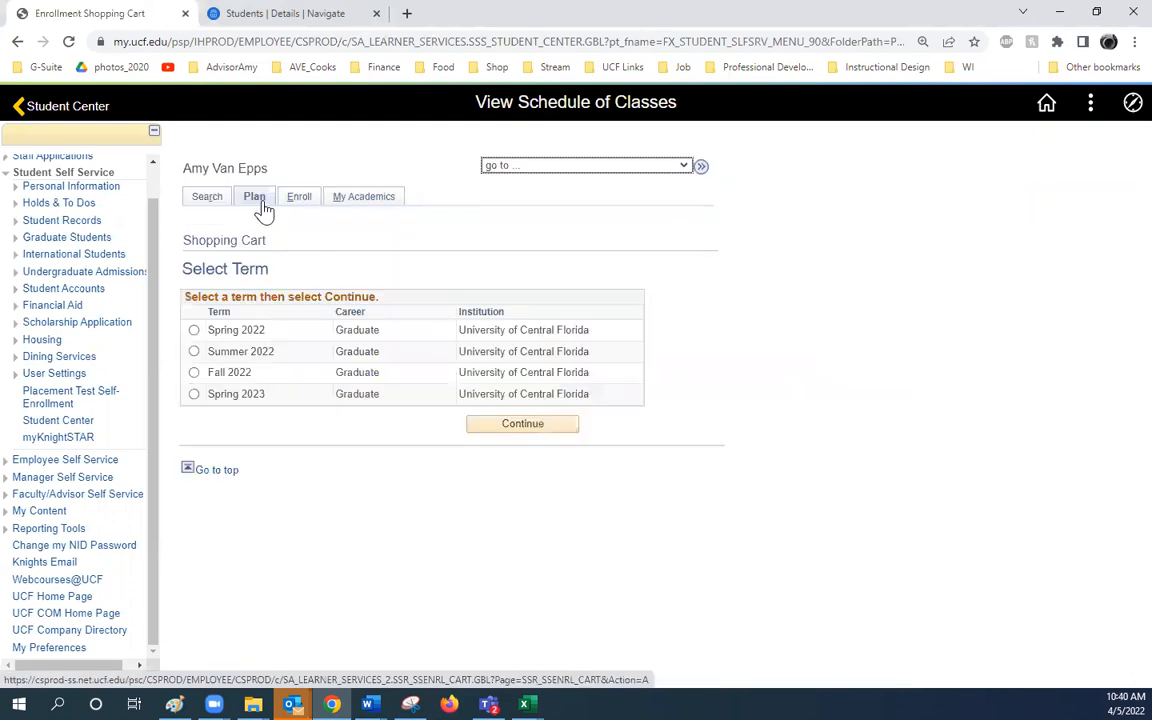
left_click(194, 372)
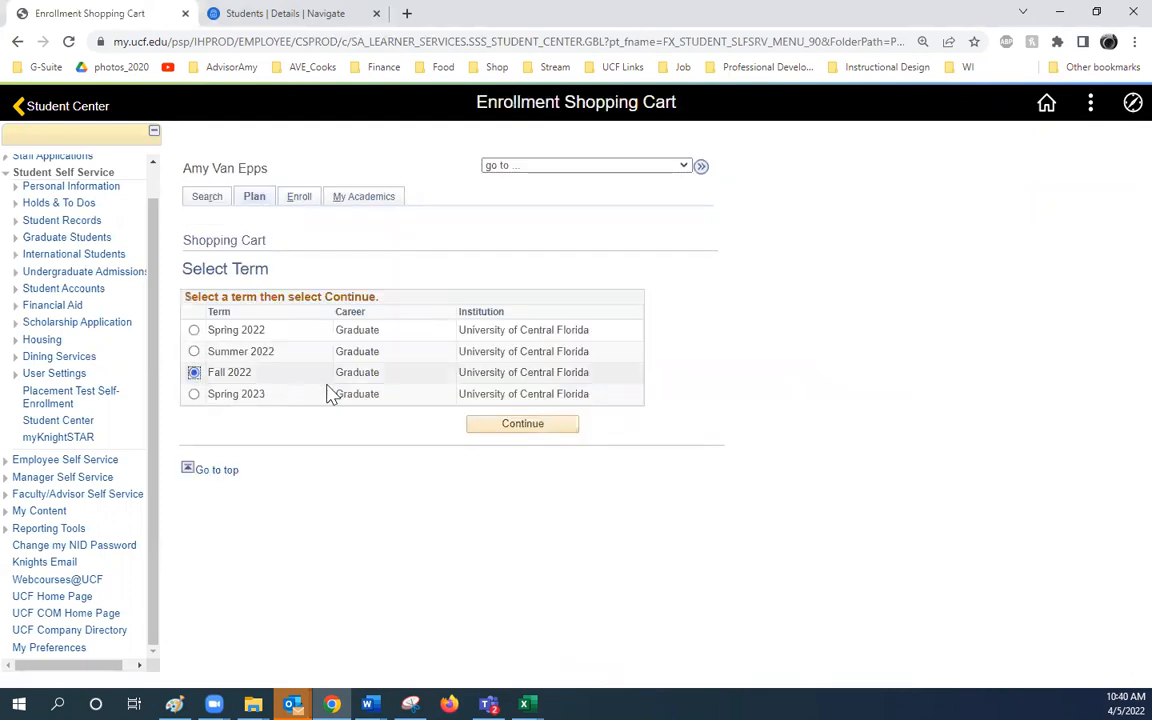
left_click(522, 424)
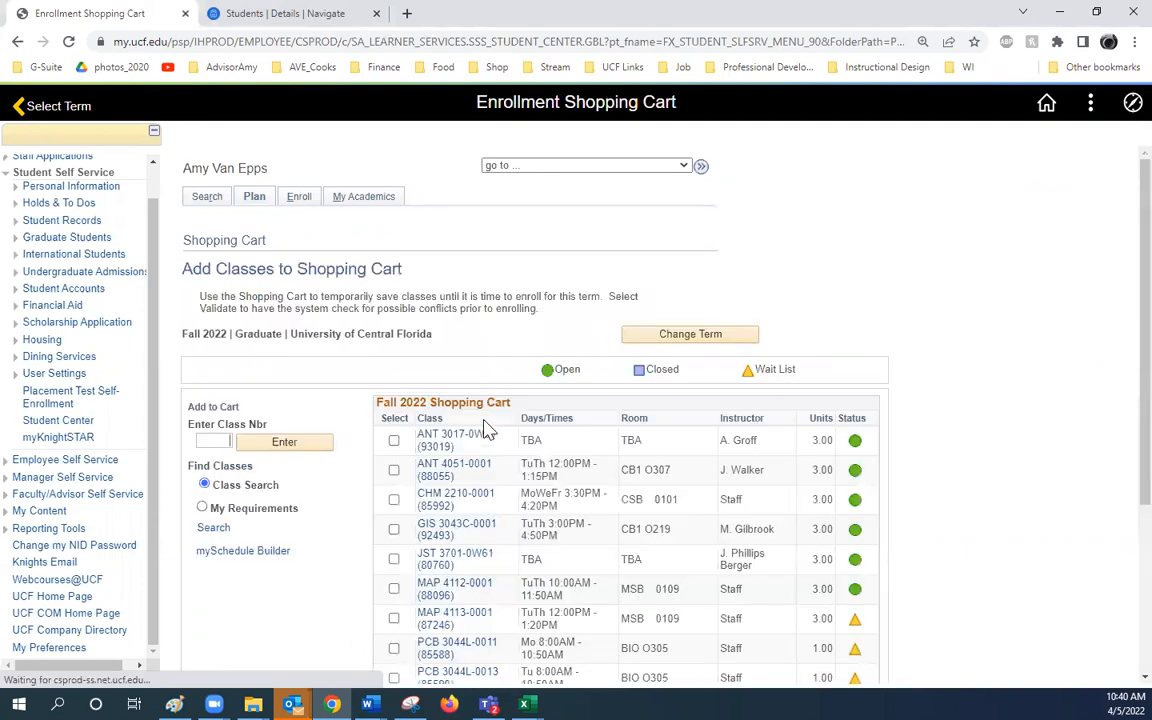
scroll("down", 3)
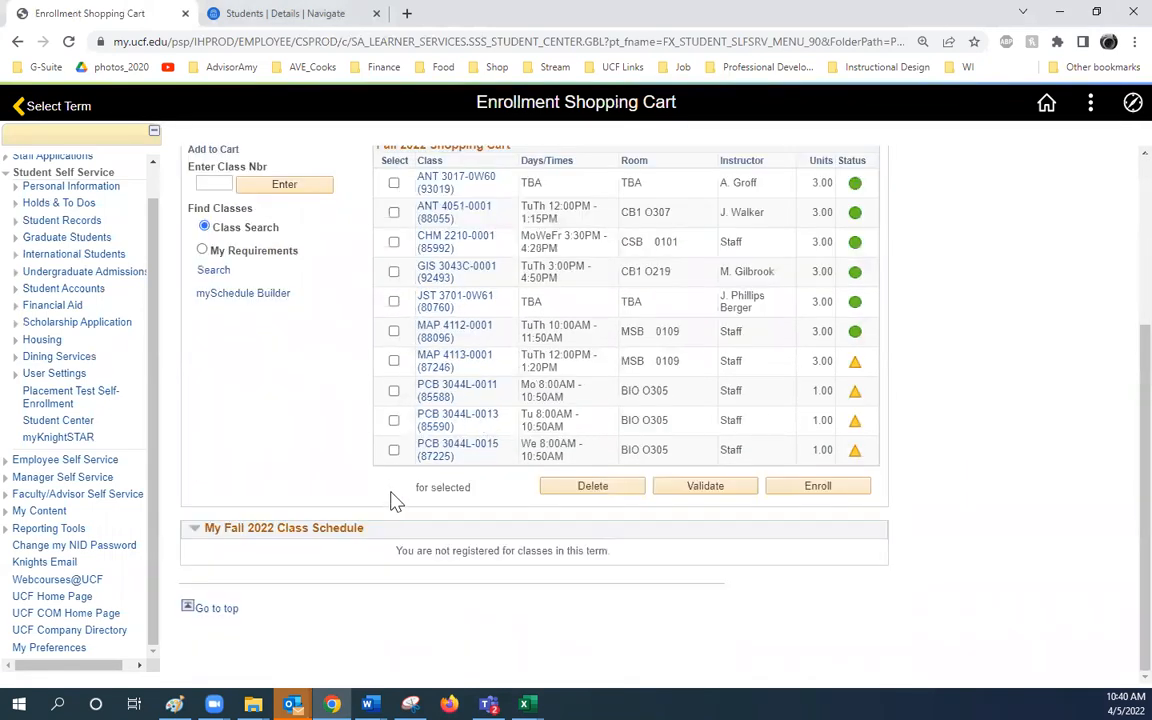
left_click(392, 420)
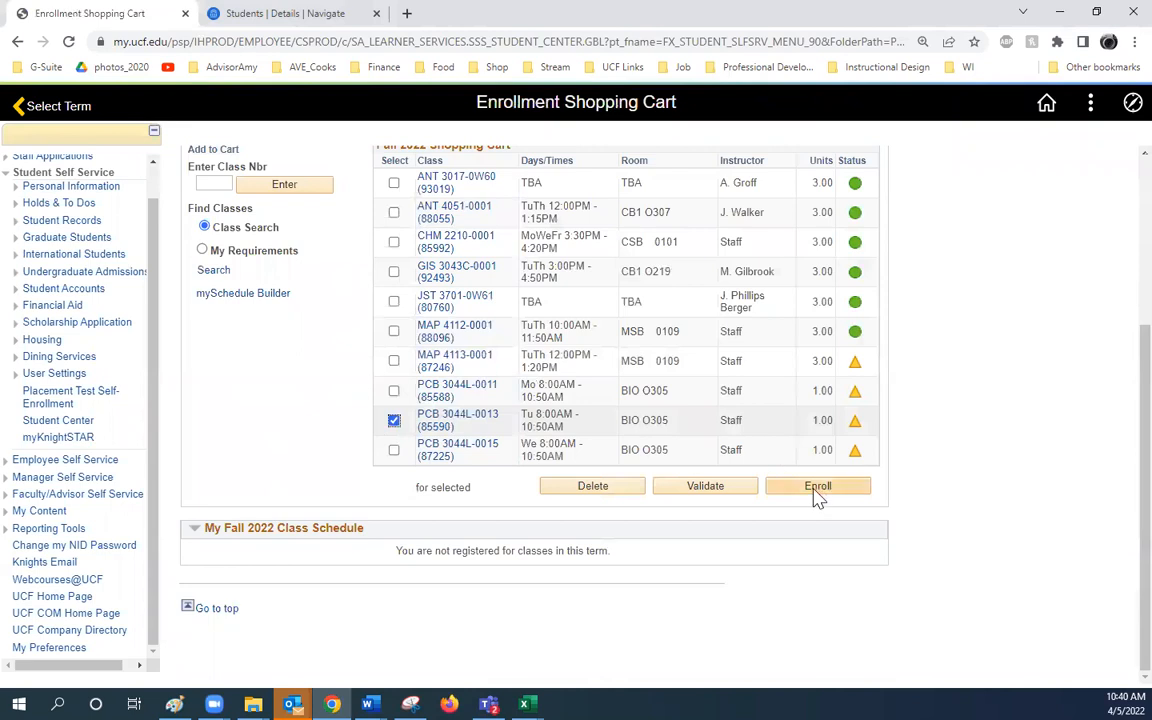
mouse_move(818, 486)
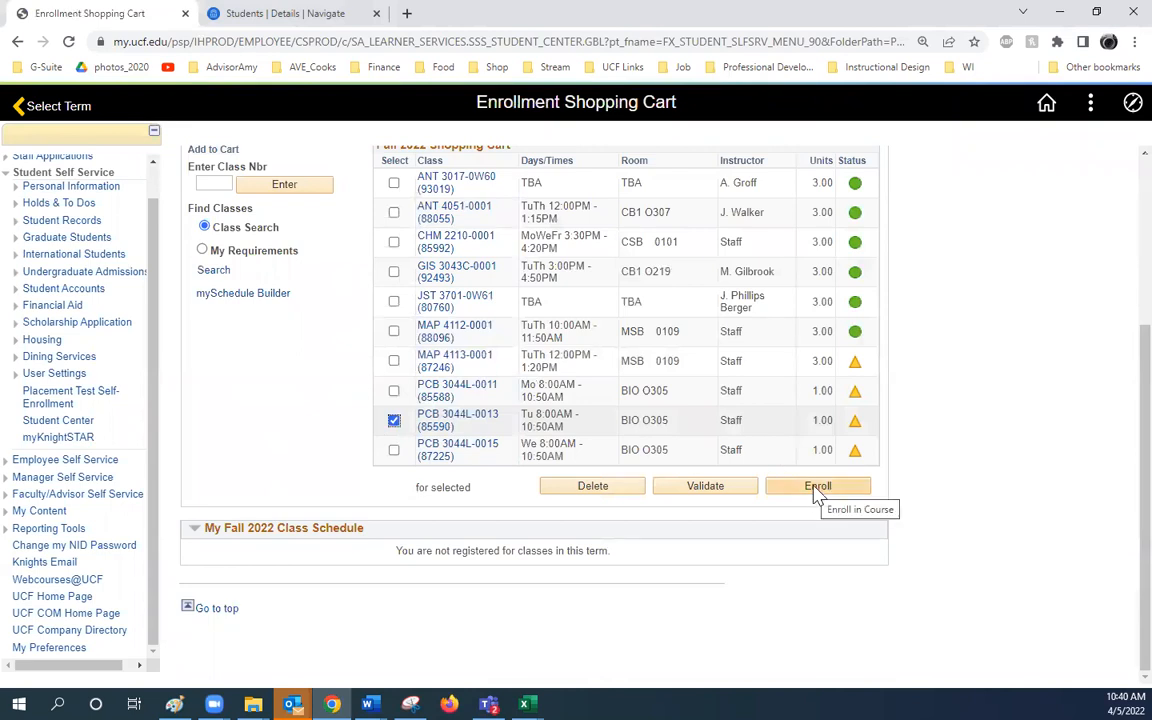